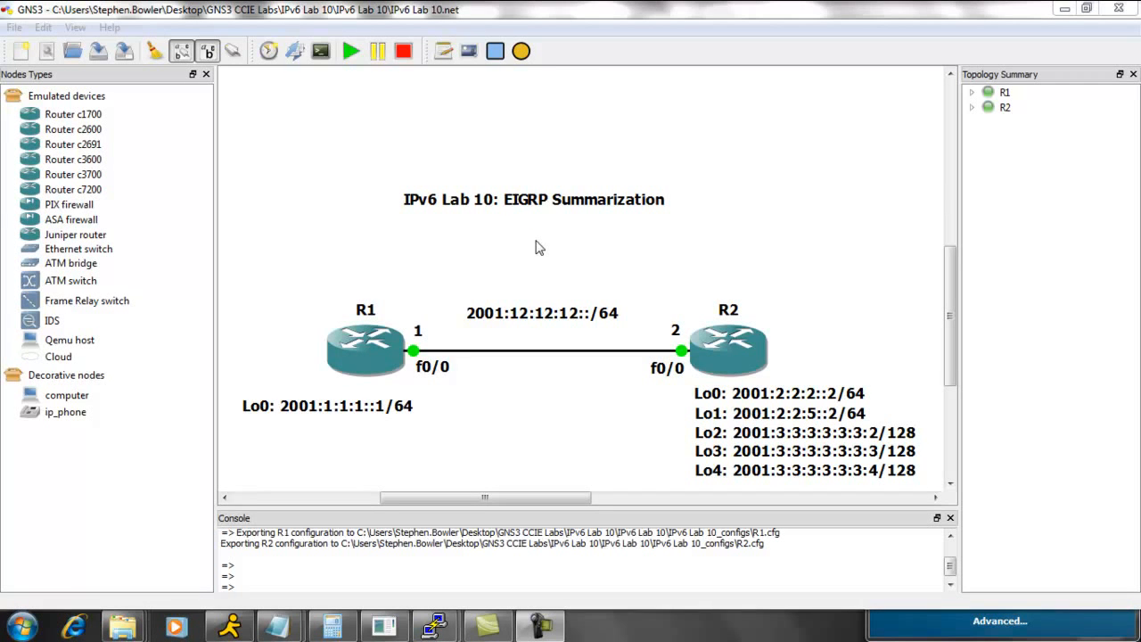
mouse_move(909, 330)
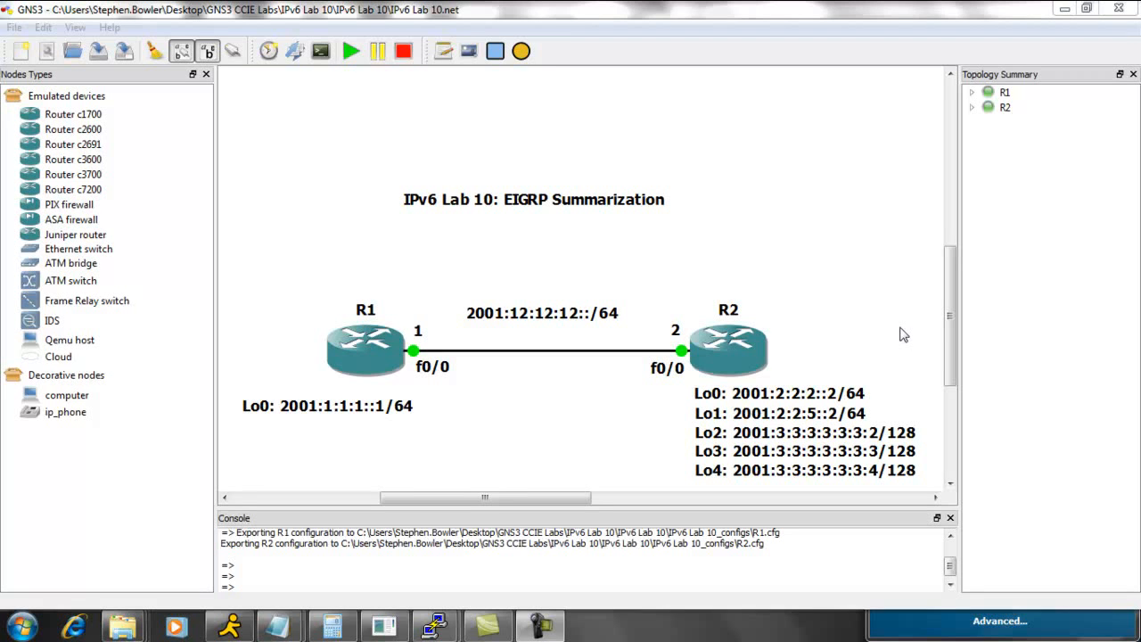
mouse_move(932, 323)
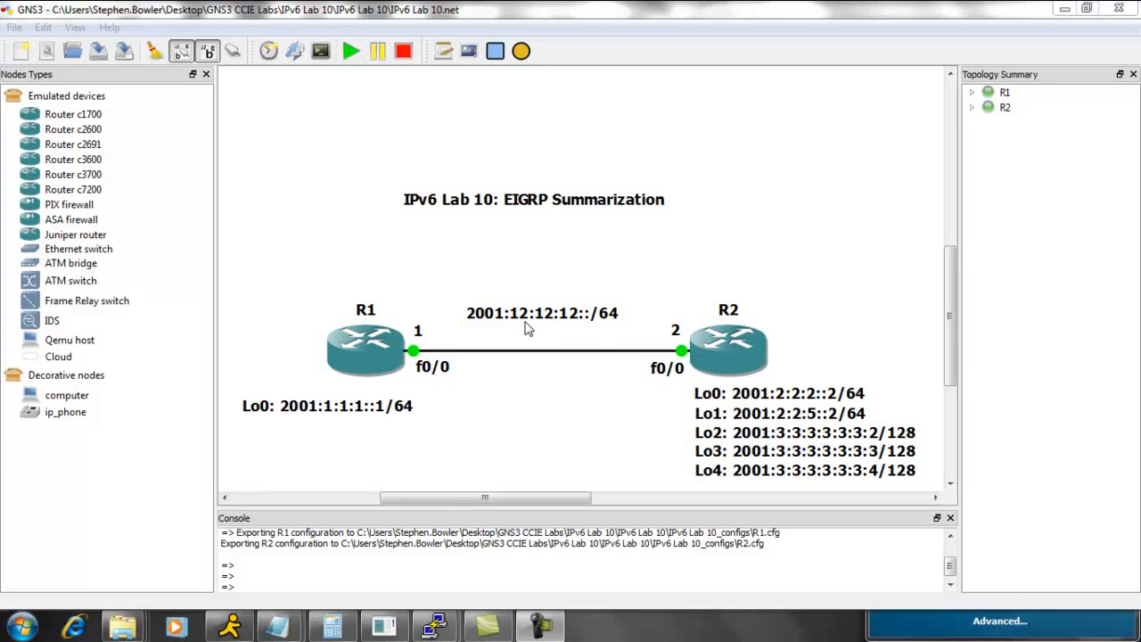
mouse_move(530, 493)
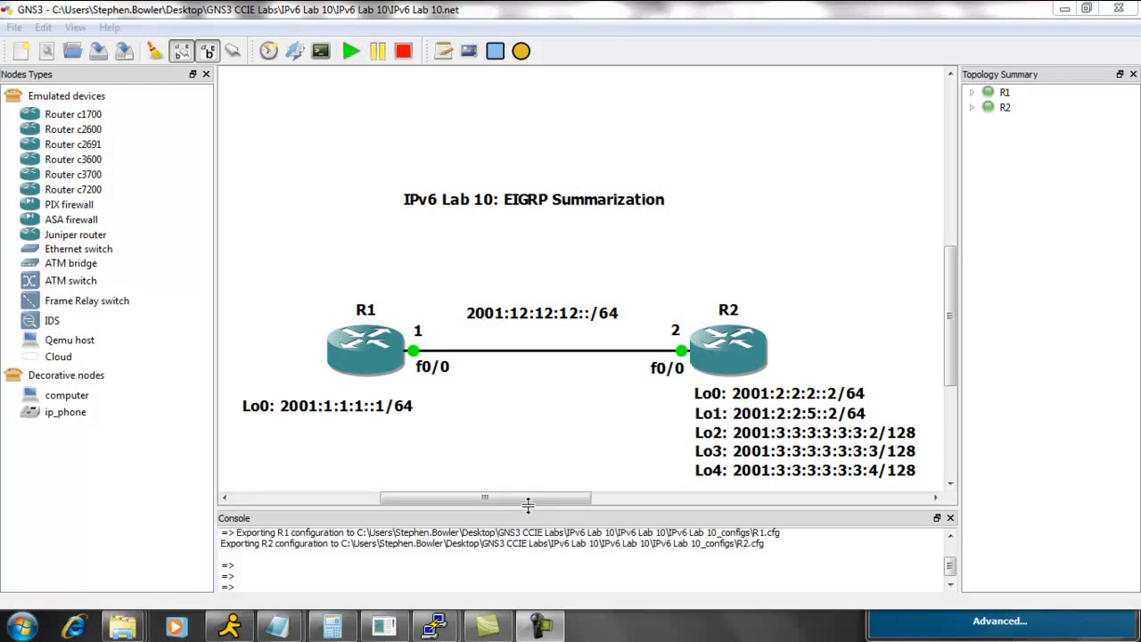
mouse_move(535, 477)
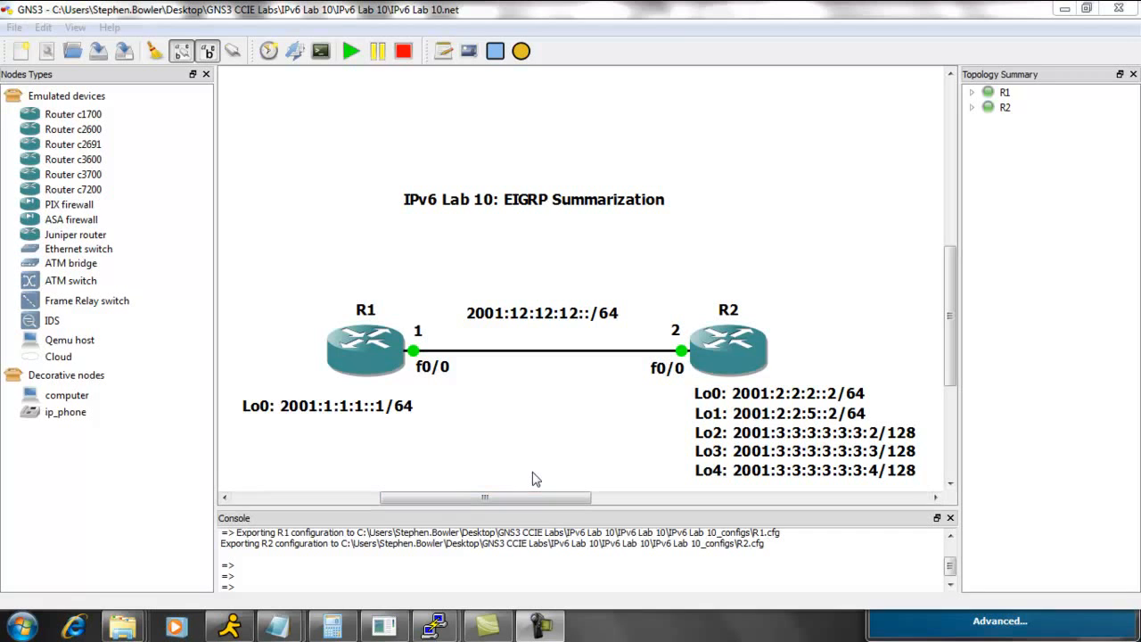
mouse_move(413, 460)
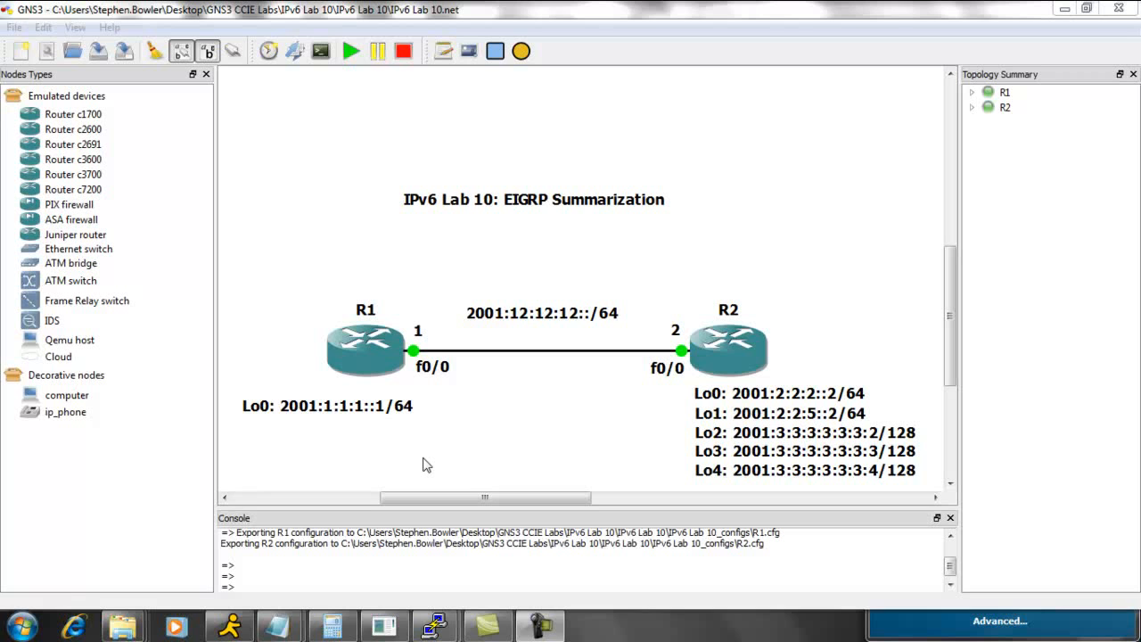
mouse_move(783, 407)
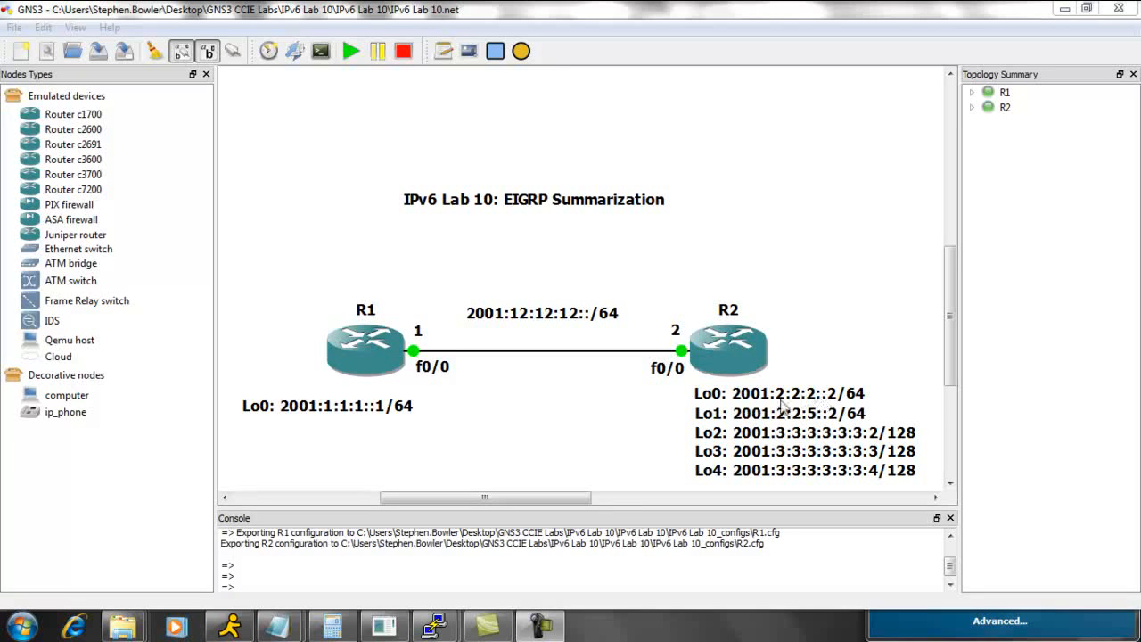
mouse_move(707, 413)
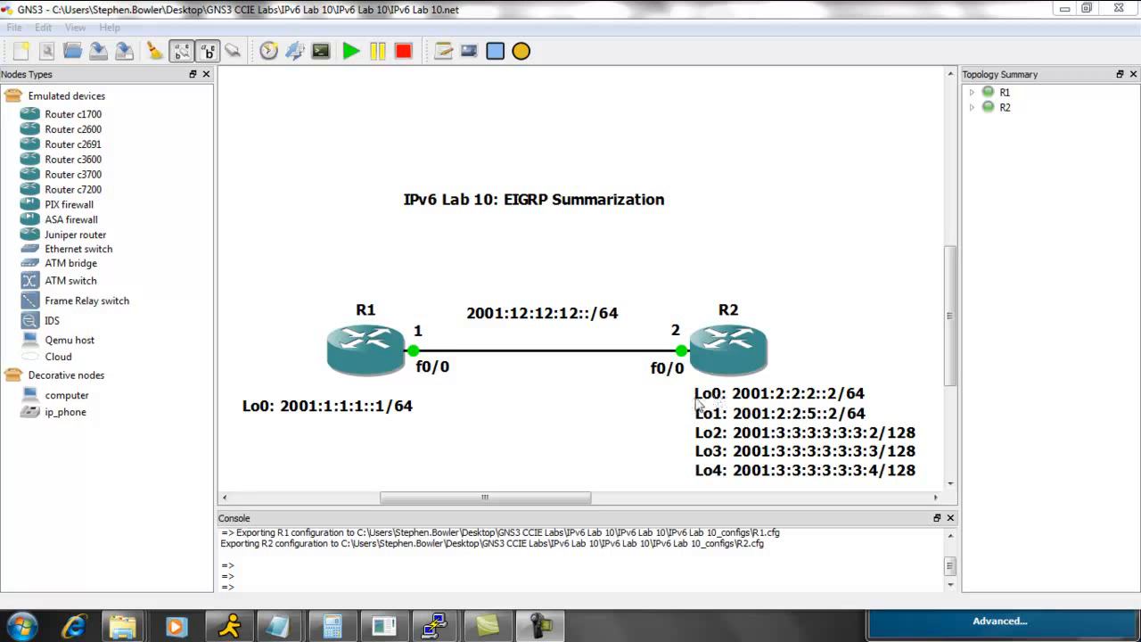
mouse_move(727, 411)
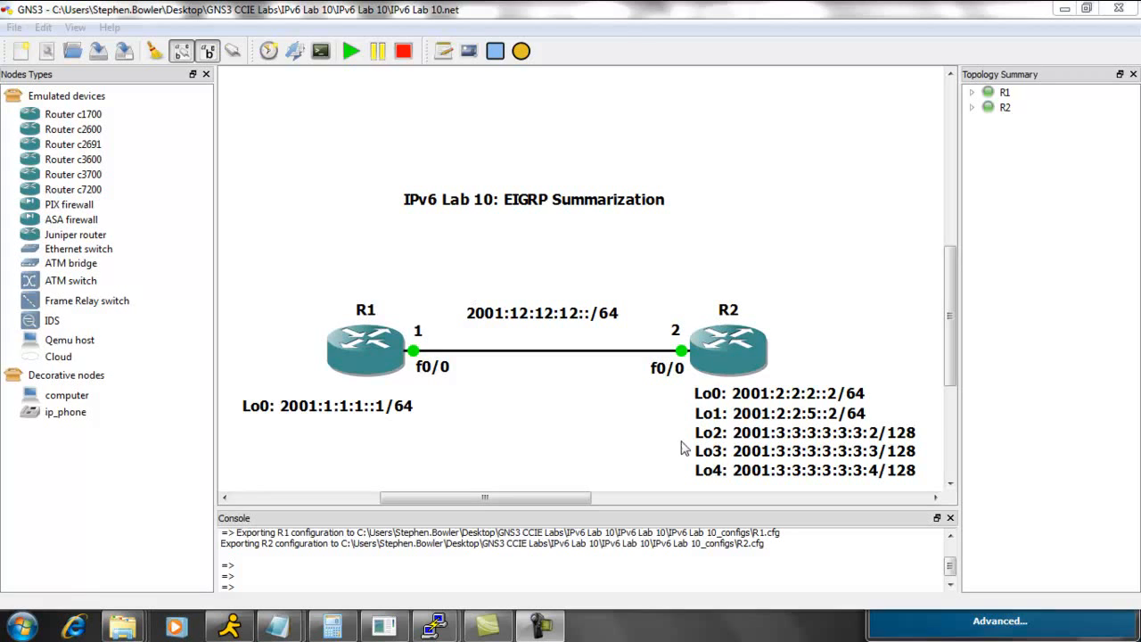
mouse_move(706, 482)
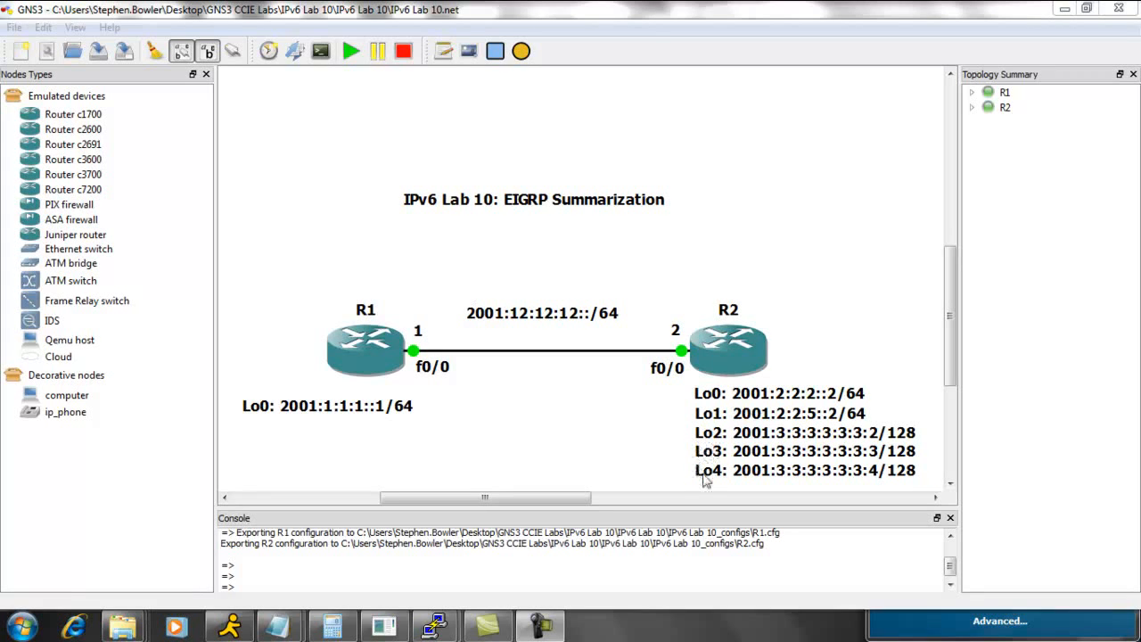
mouse_move(684, 470)
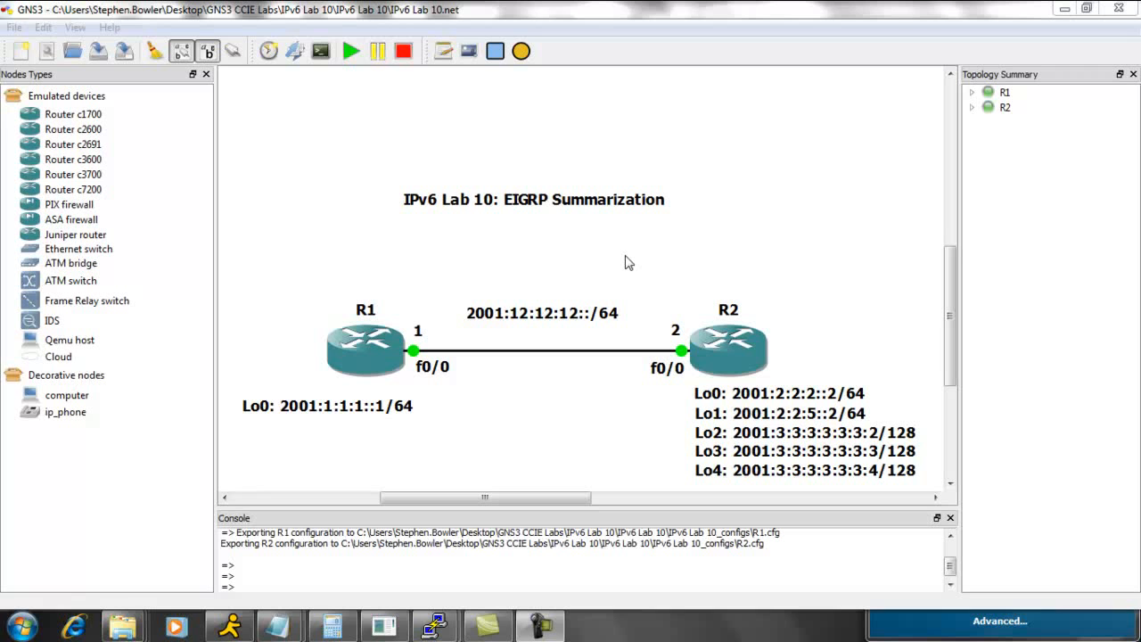
mouse_move(716, 281)
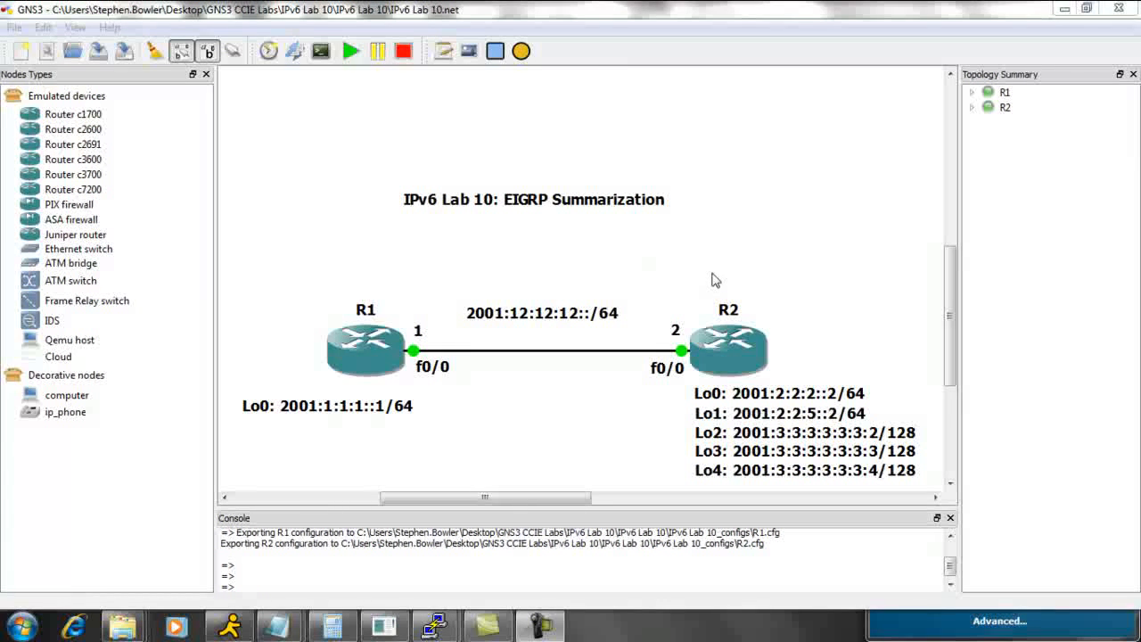
mouse_move(596, 260)
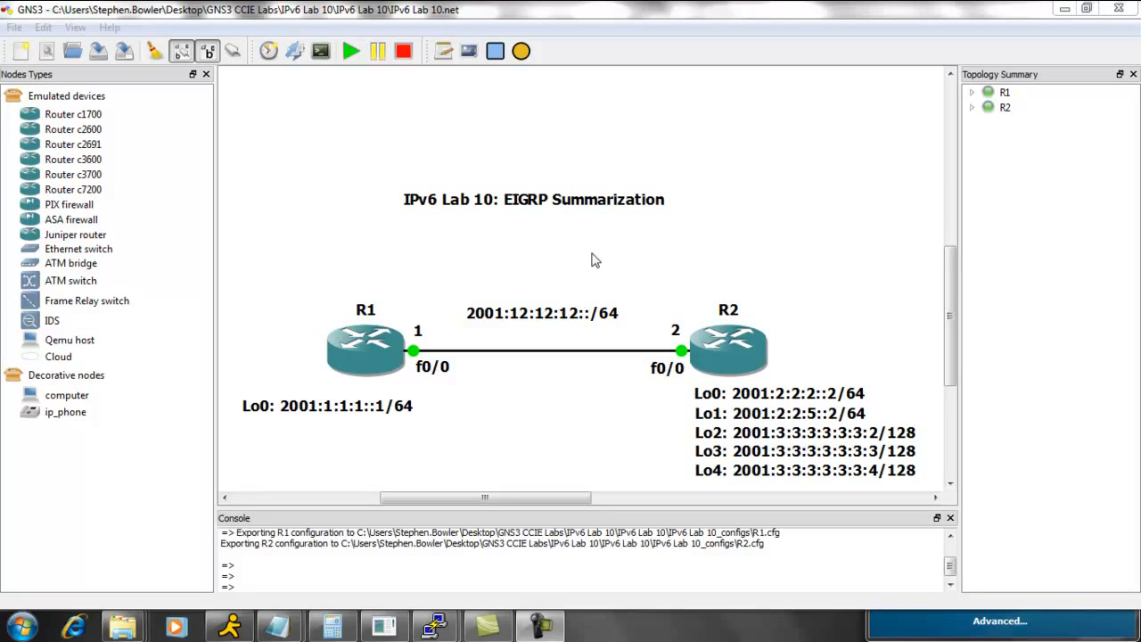
mouse_move(564, 246)
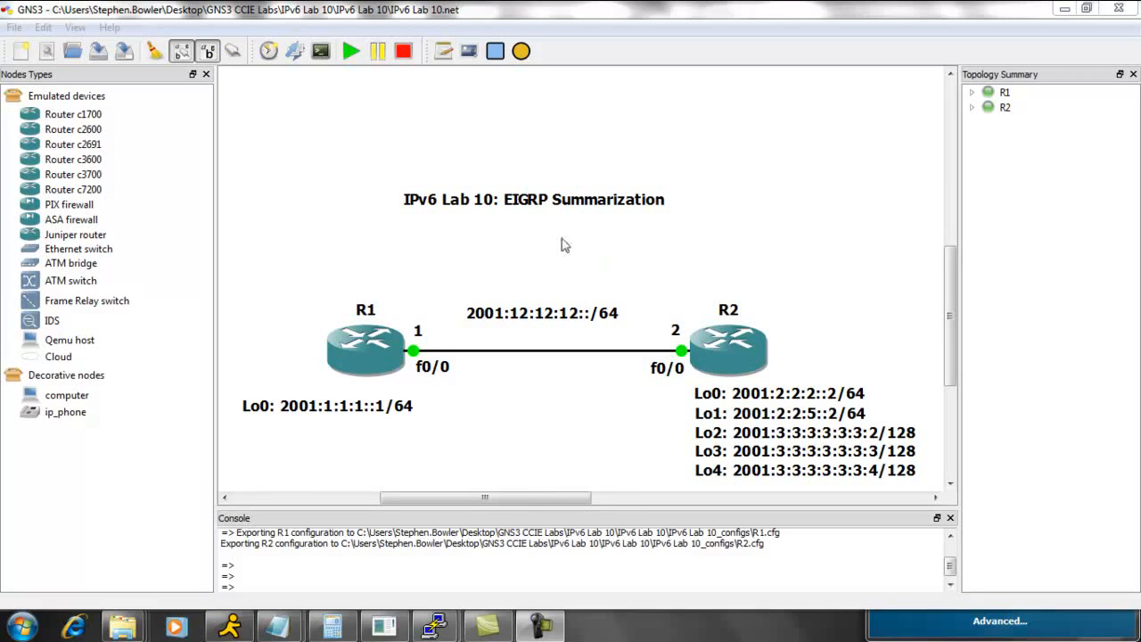
mouse_move(598, 257)
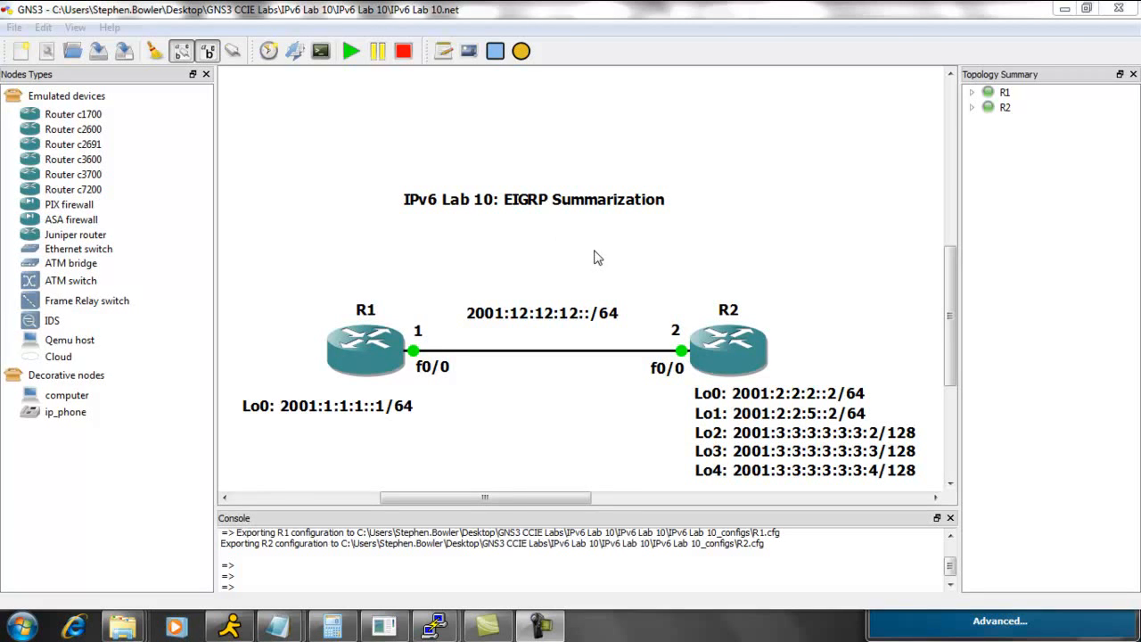
mouse_move(613, 331)
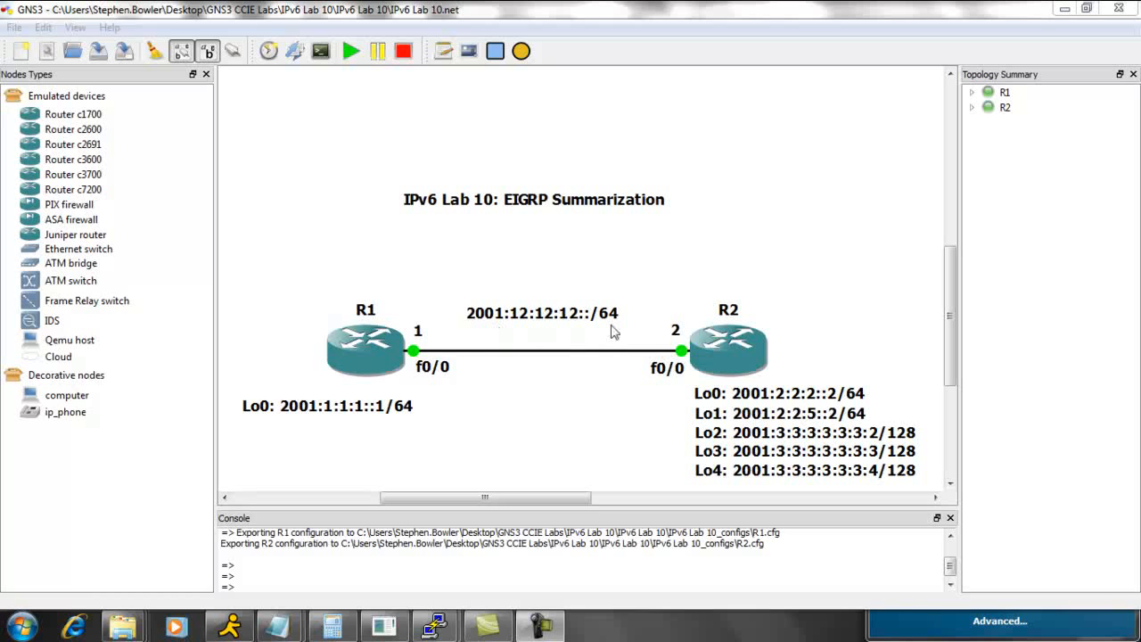
mouse_move(747, 426)
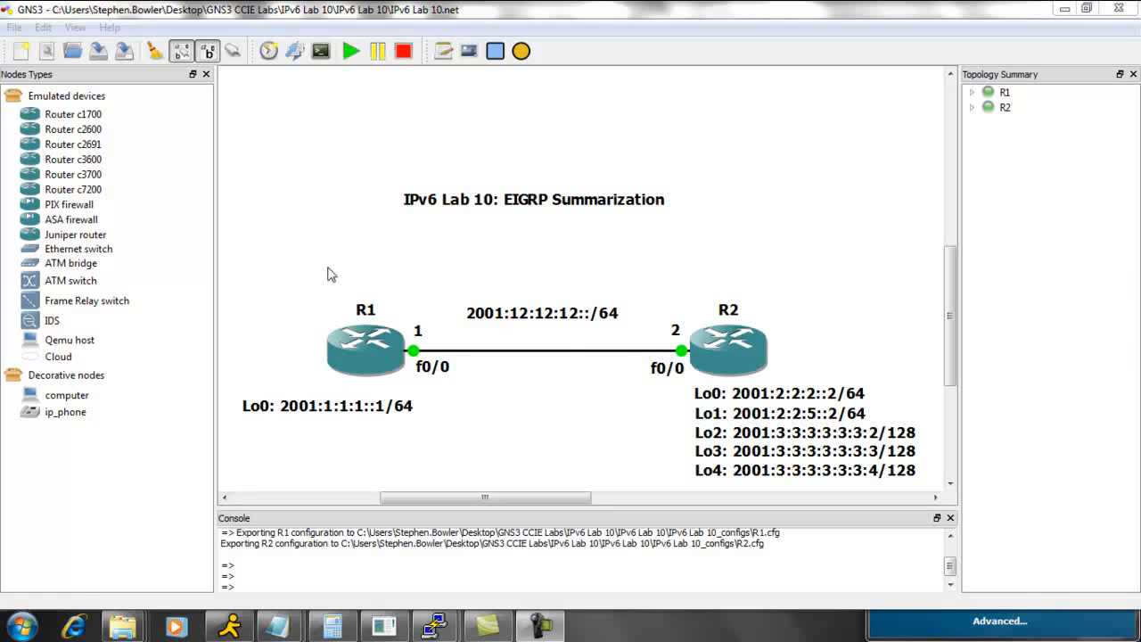
mouse_move(397, 295)
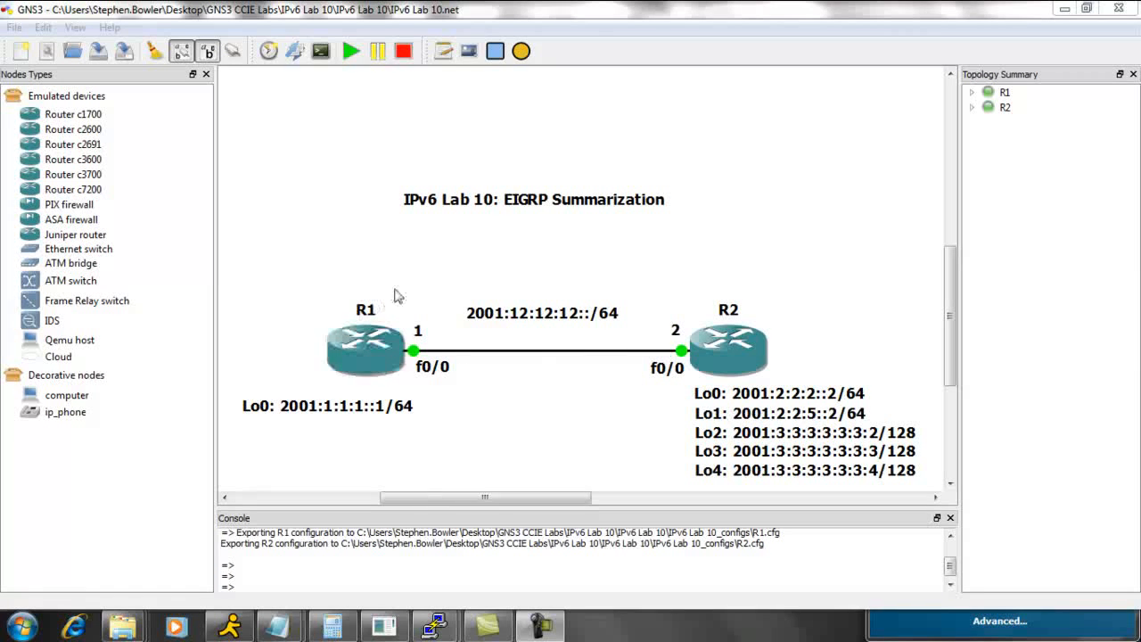
mouse_move(408, 269)
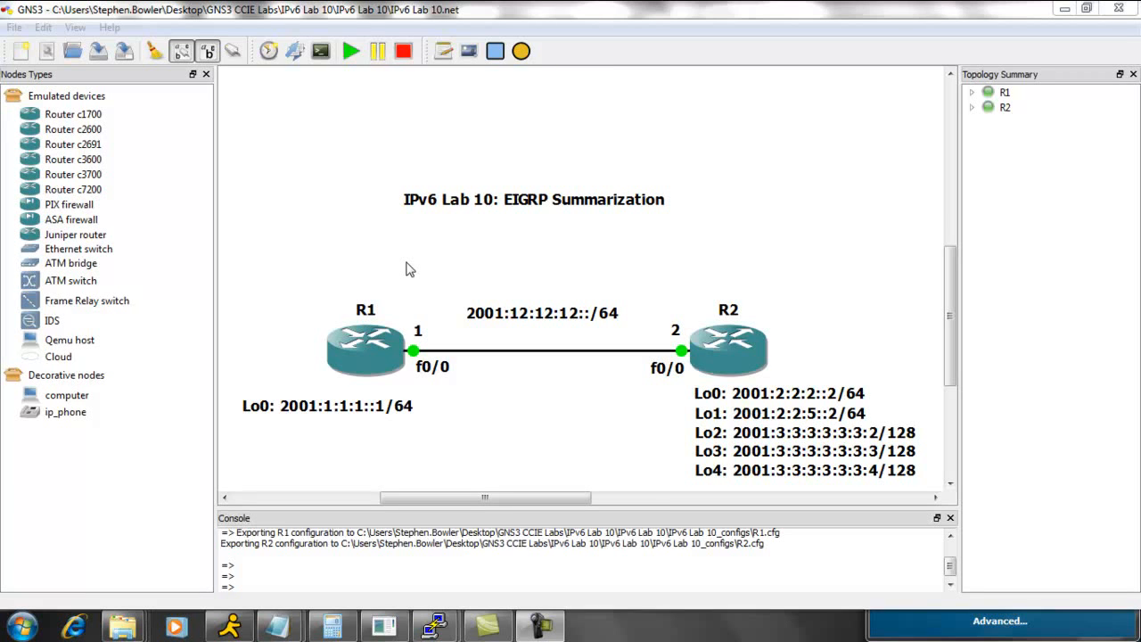
mouse_move(704, 462)
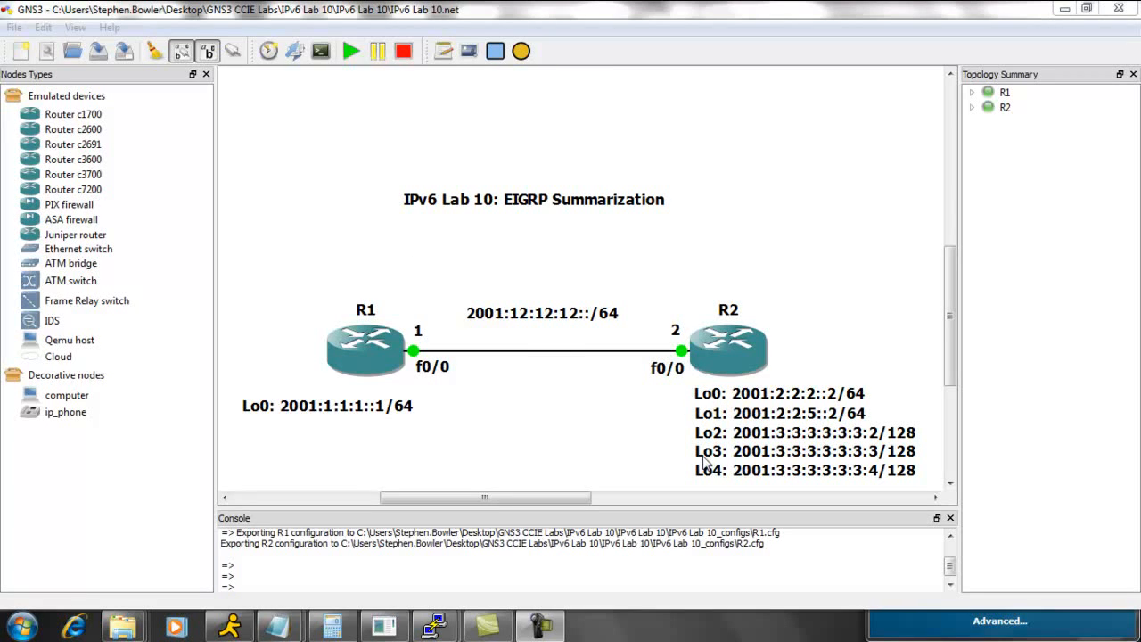
mouse_move(707, 430)
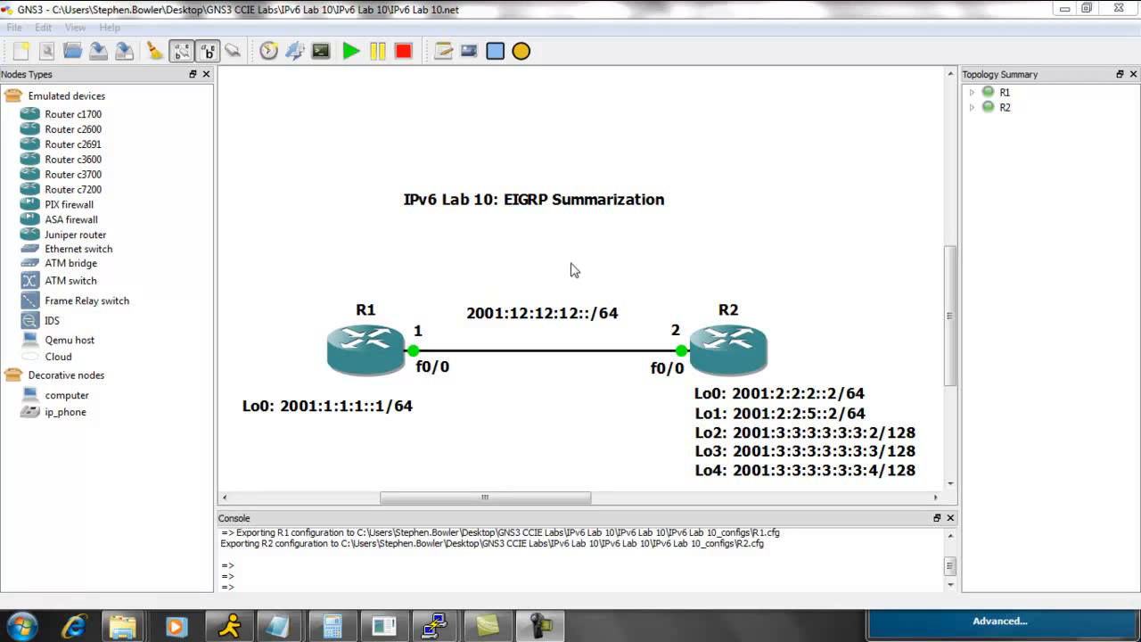
mouse_move(506, 270)
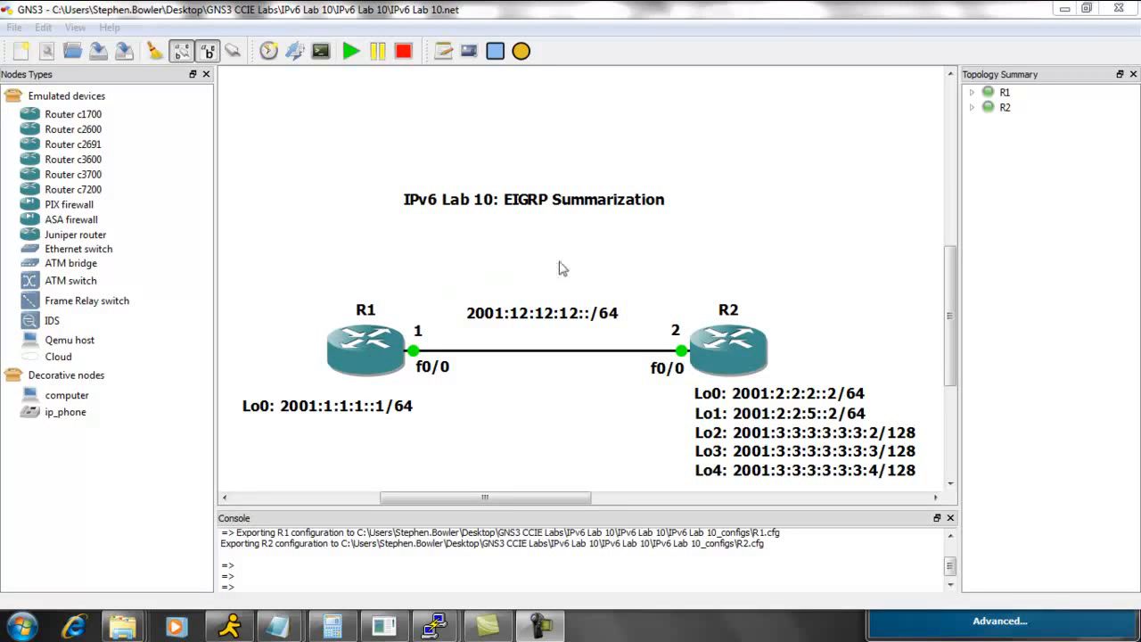
mouse_move(525, 255)
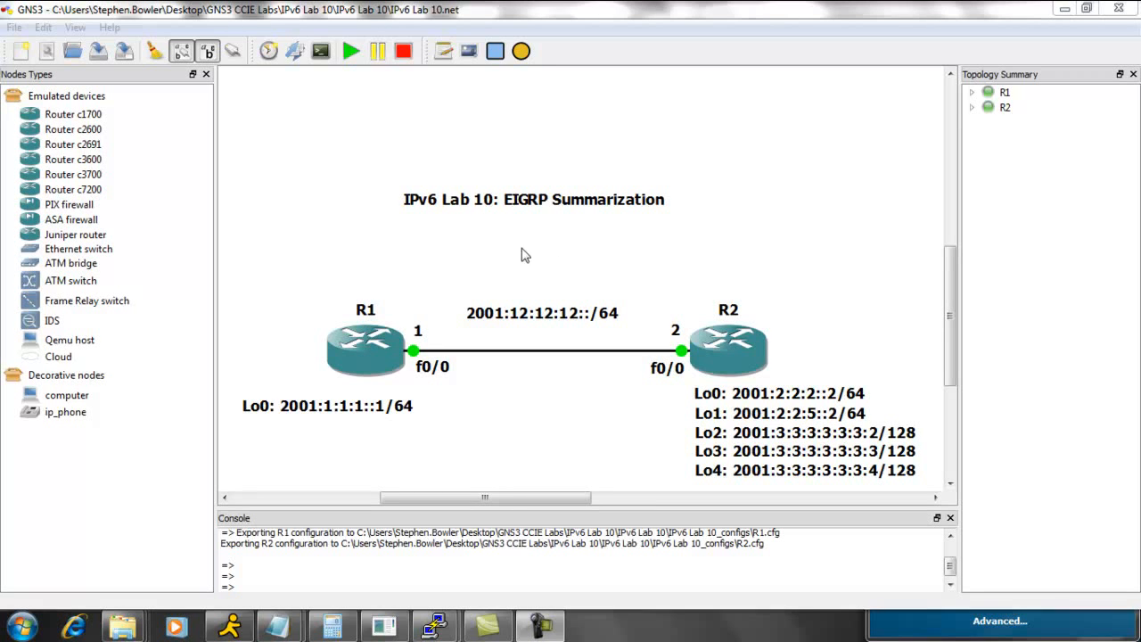
mouse_move(596, 248)
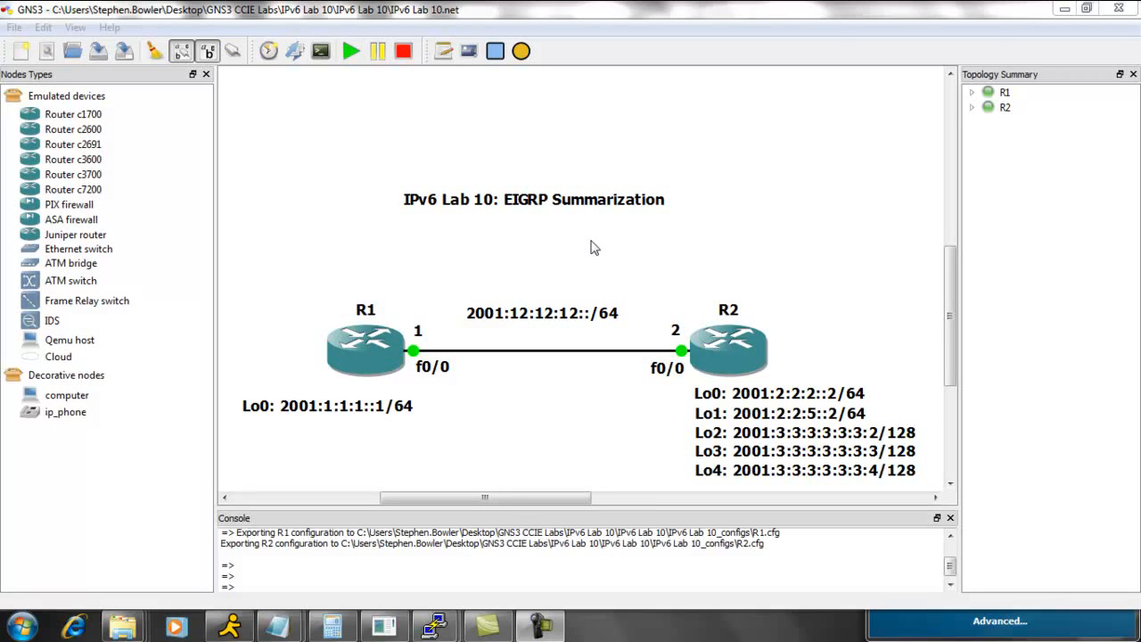
mouse_move(504, 347)
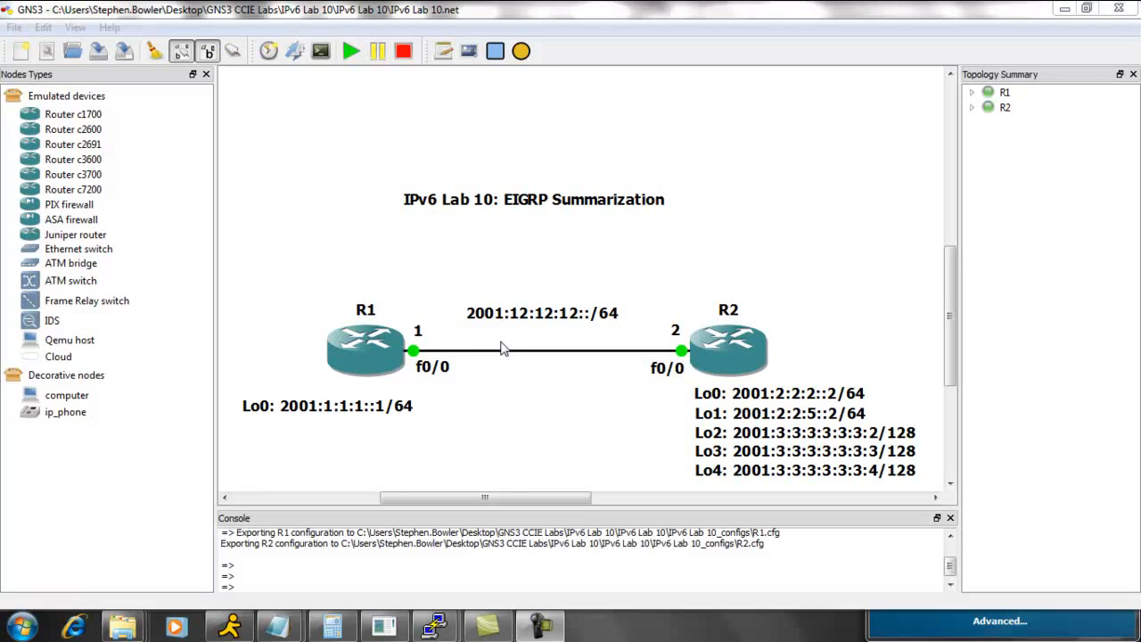
mouse_move(504, 410)
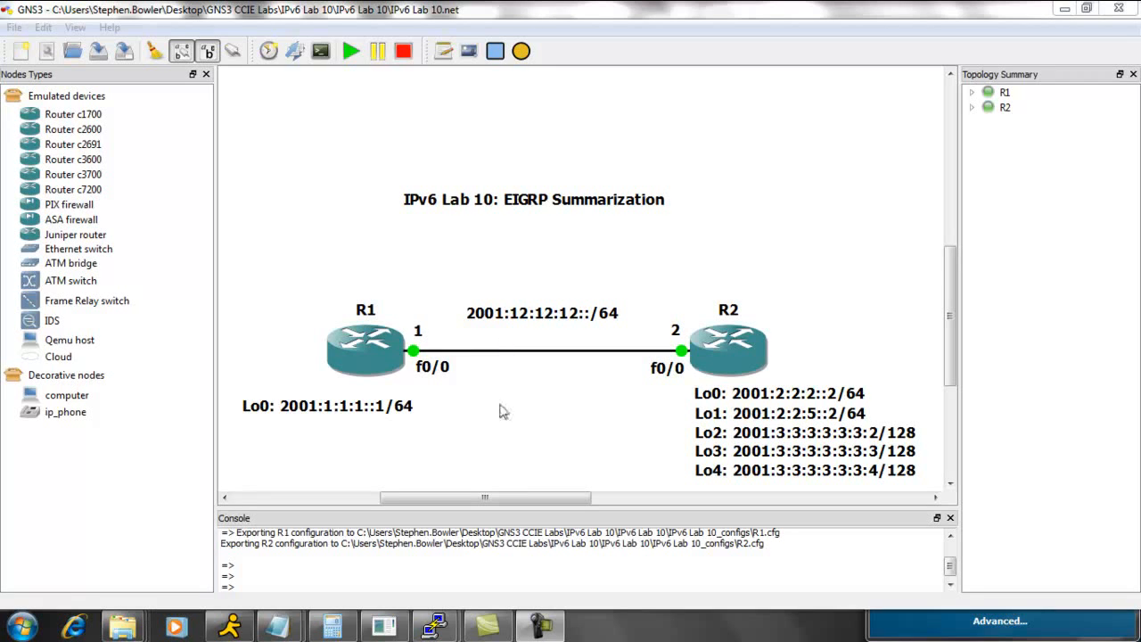
mouse_move(682, 347)
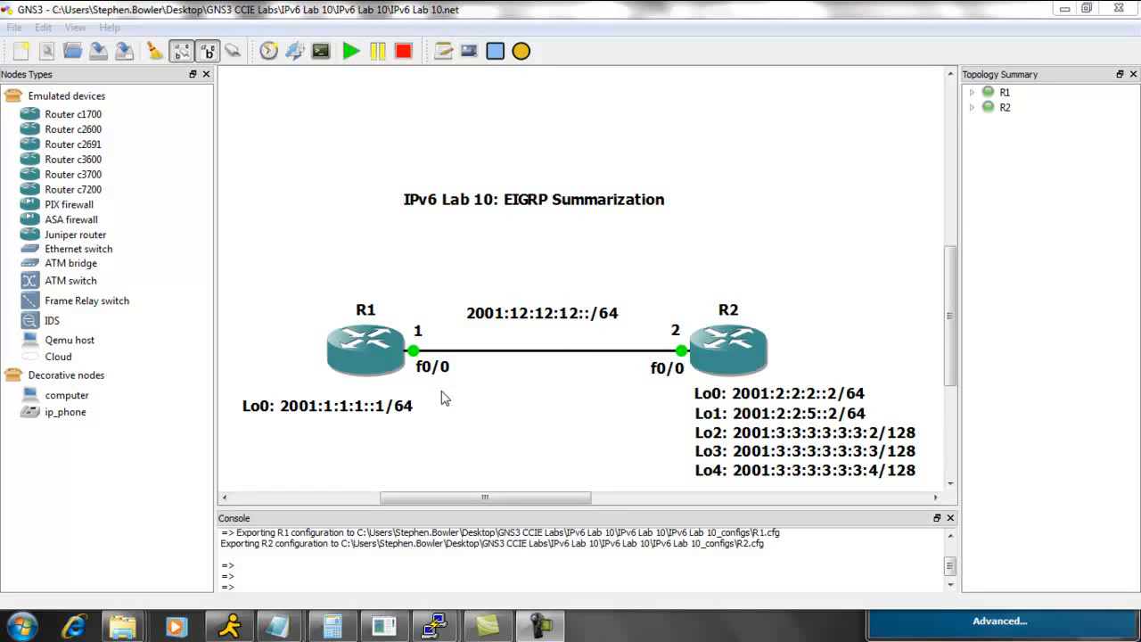
mouse_move(400, 259)
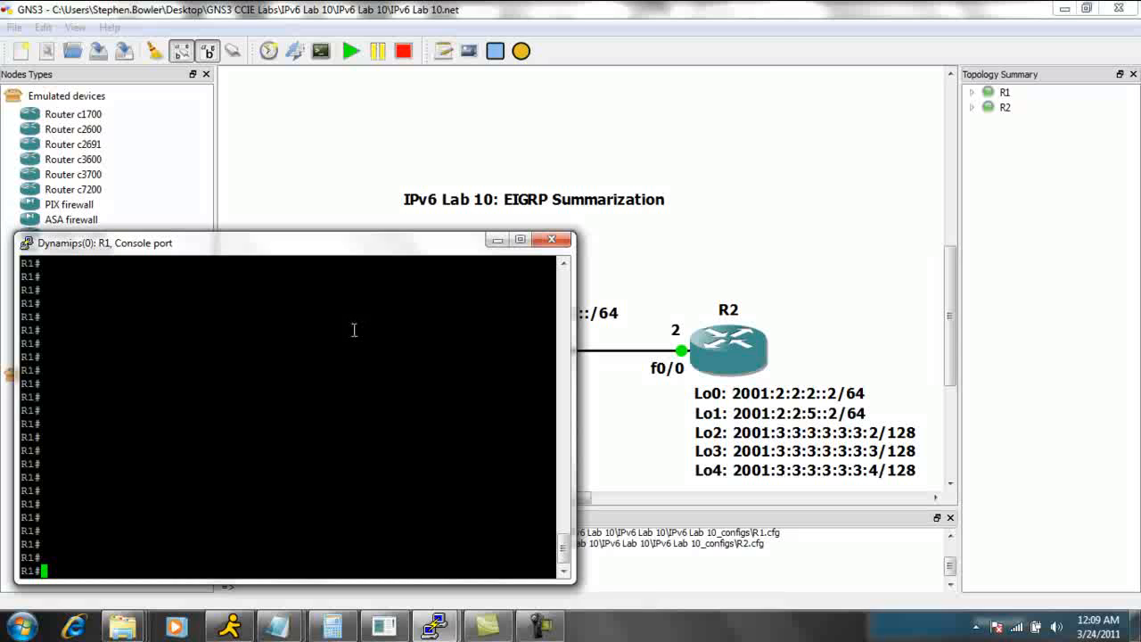
type("config t")
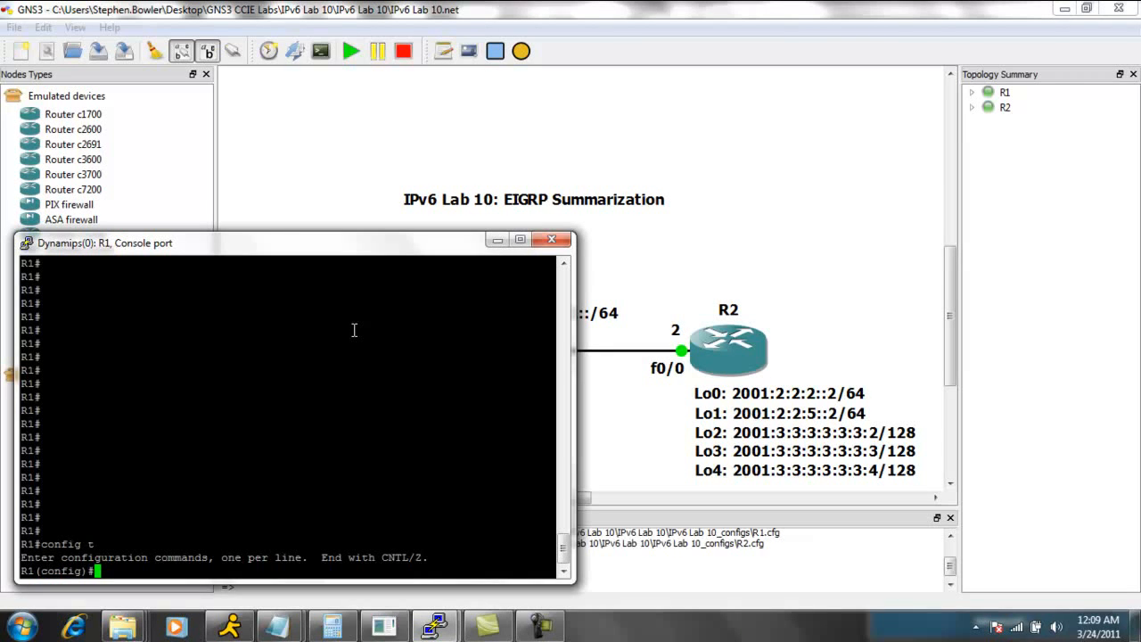
type("int lo0")
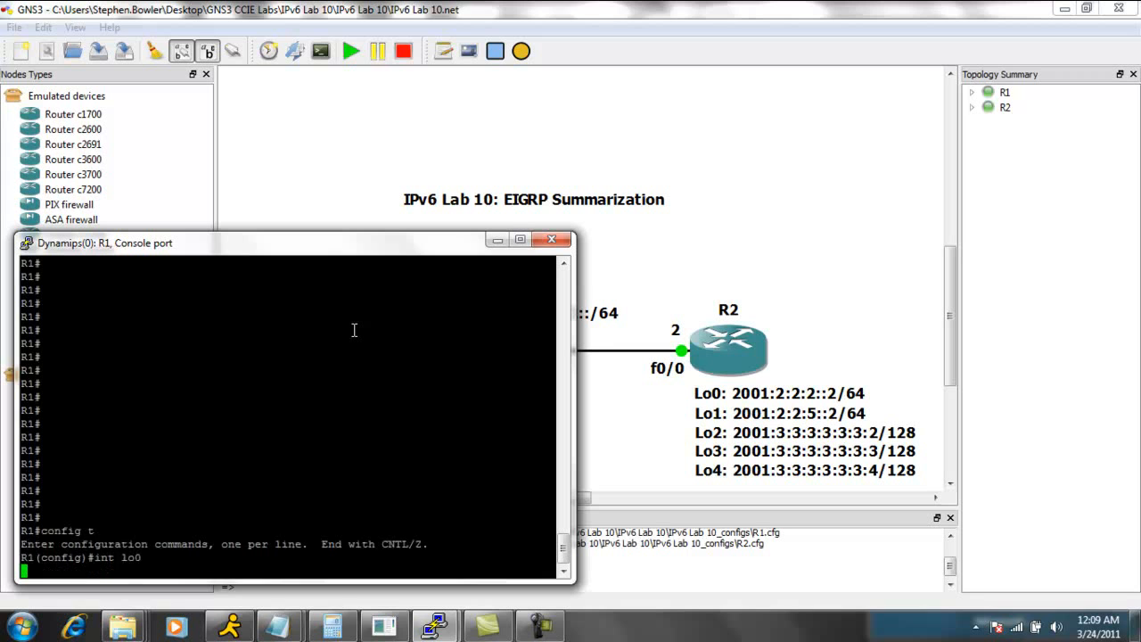
type("ipv6 address 2001")
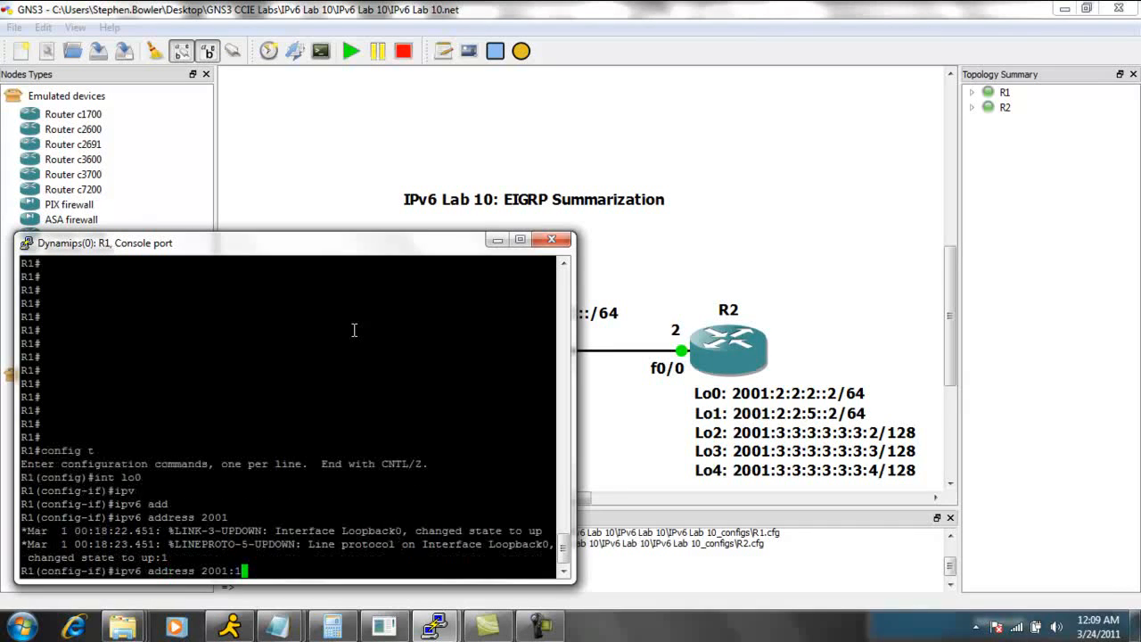
type(":1:1:1::1/")
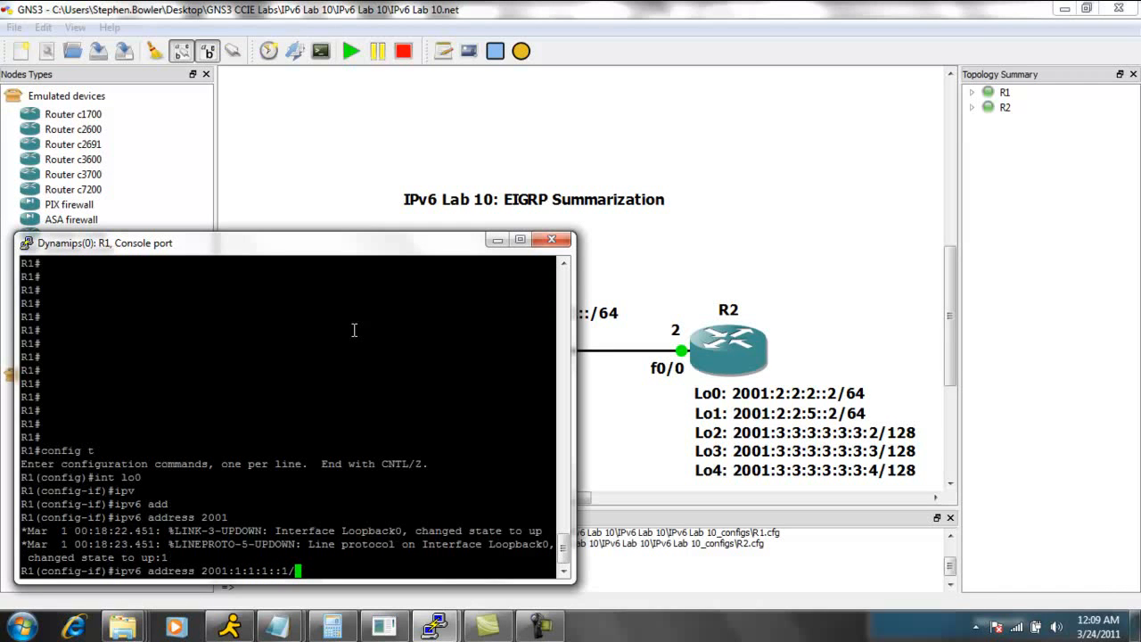
type("64")
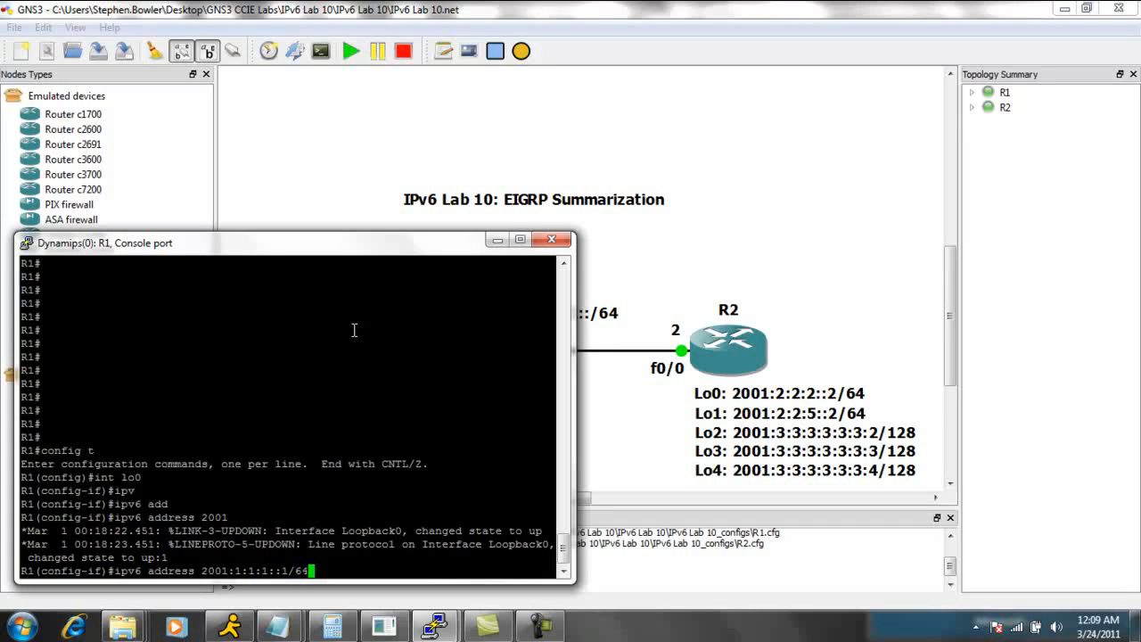